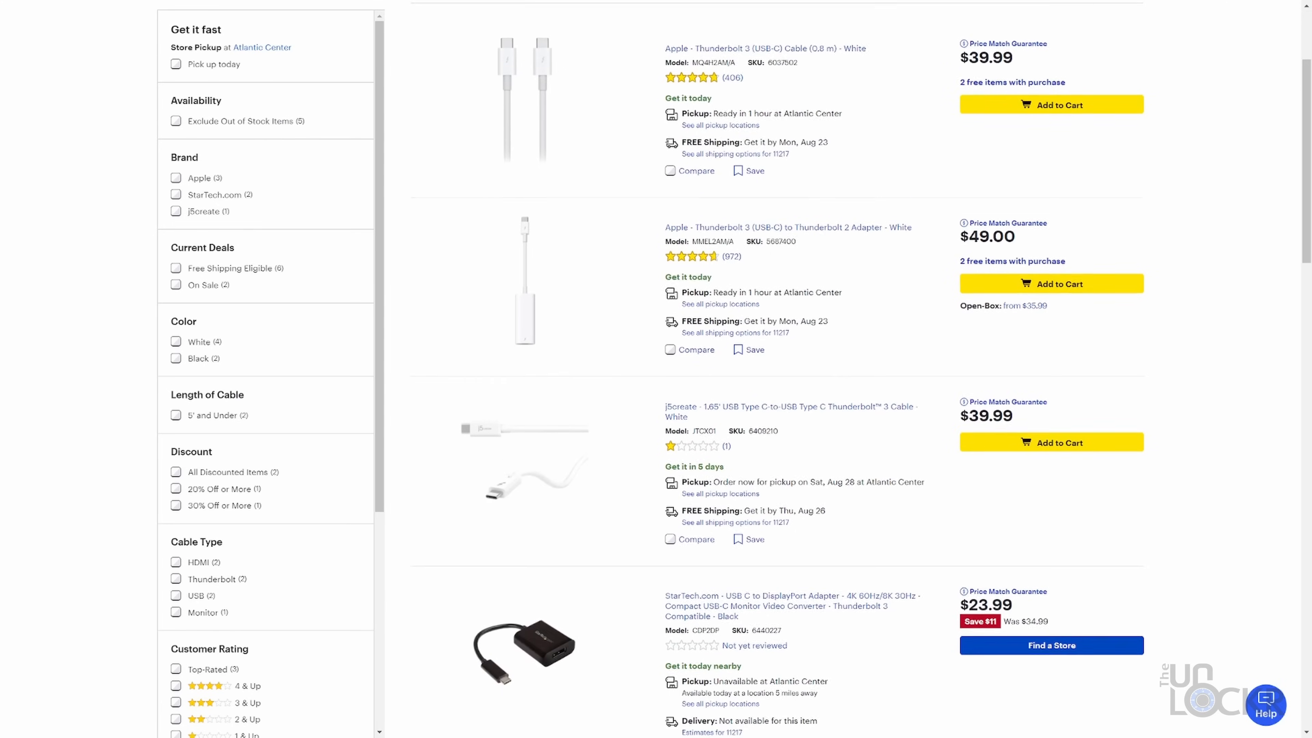
scroll("down", 3)
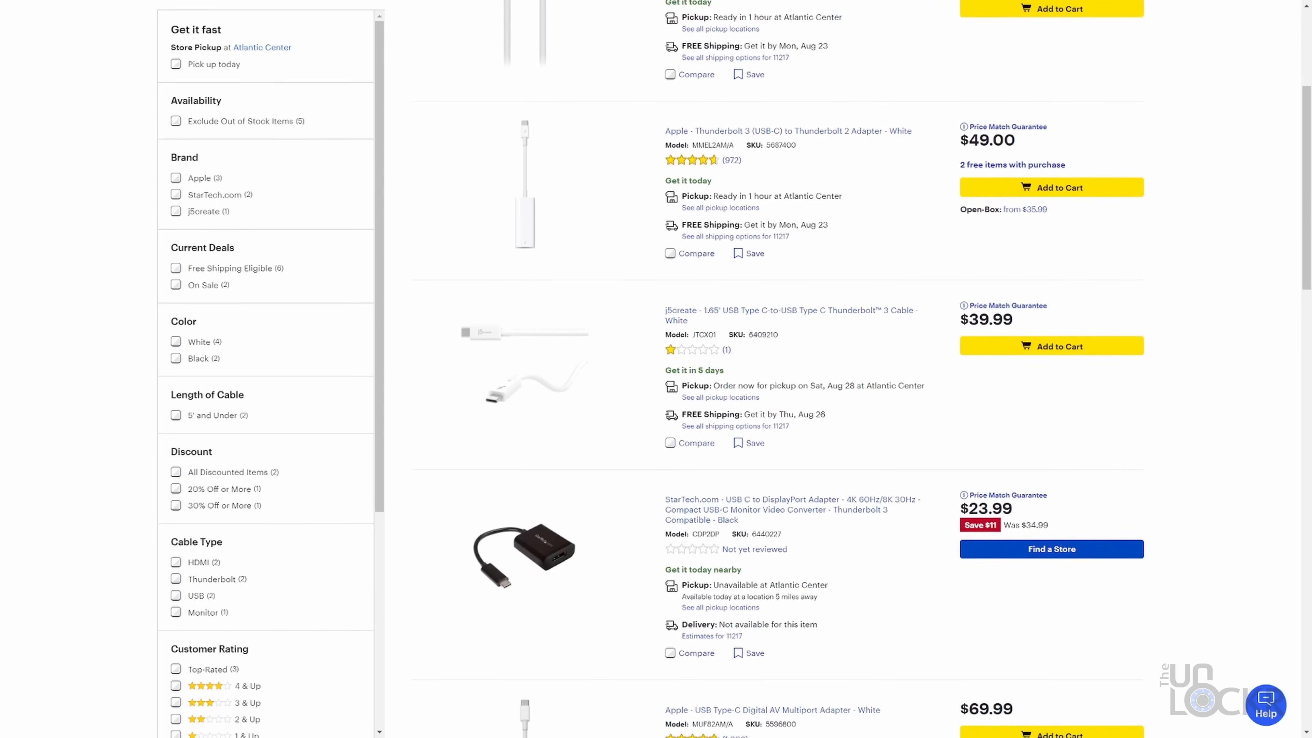
scroll("down", 3)
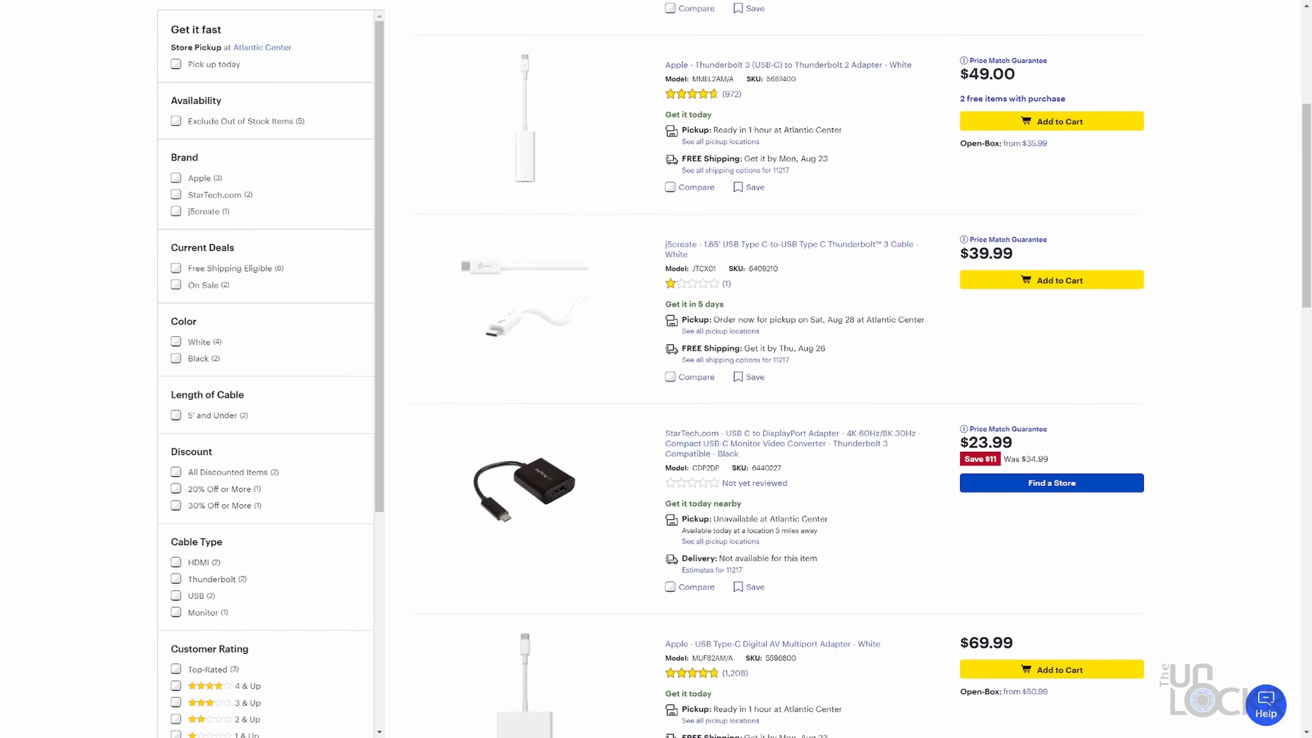
scroll("down", 3)
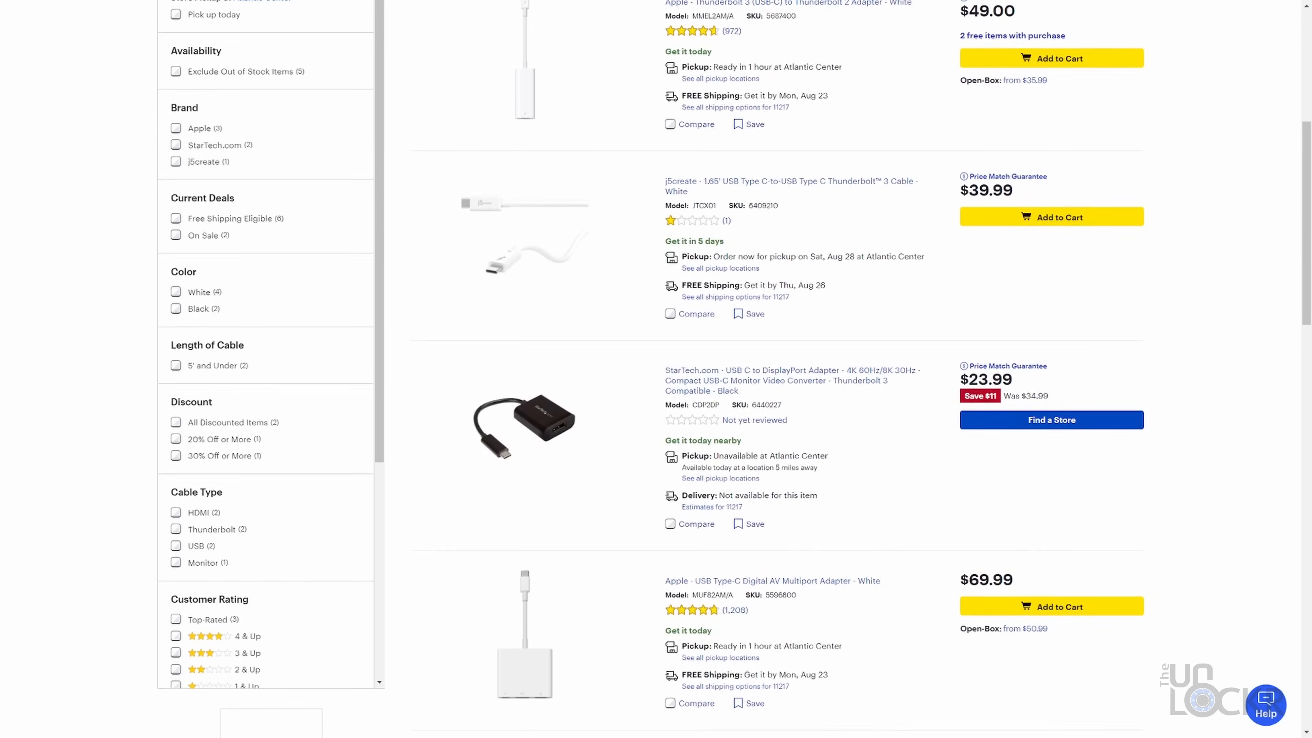
scroll("down", 3)
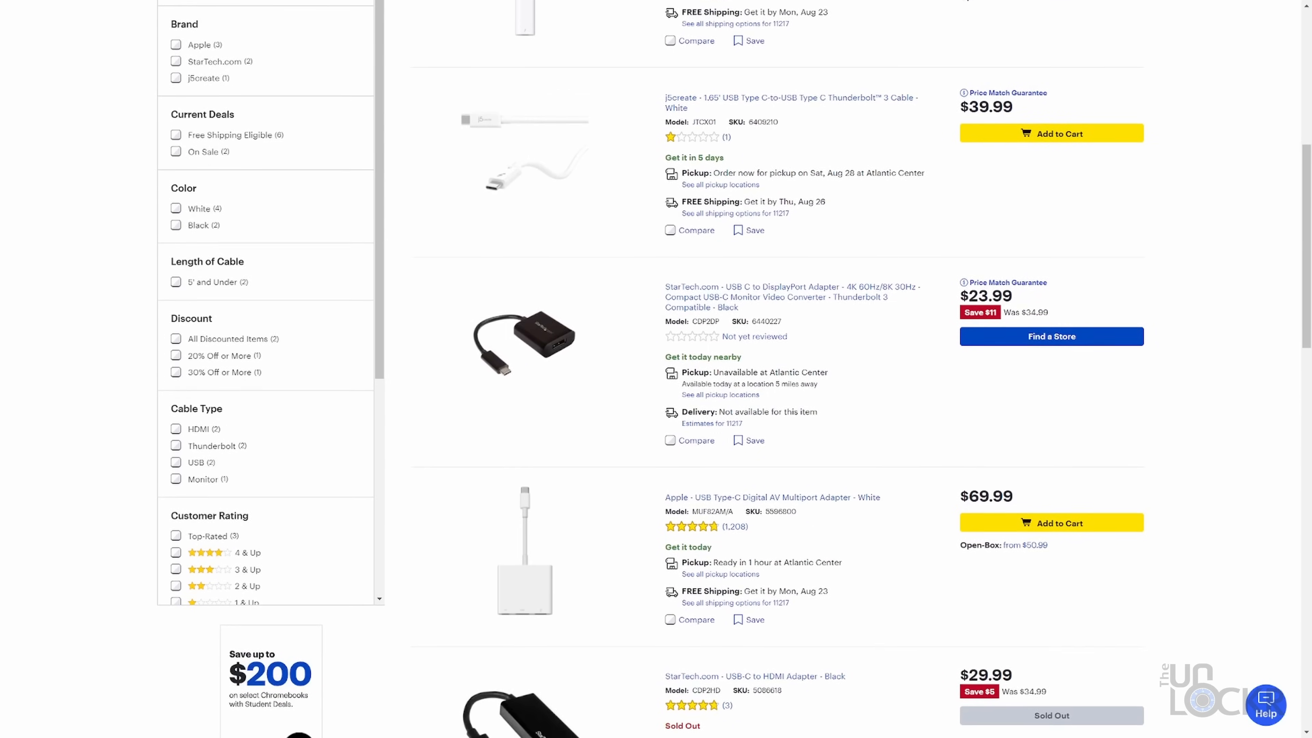
scroll("down", 3)
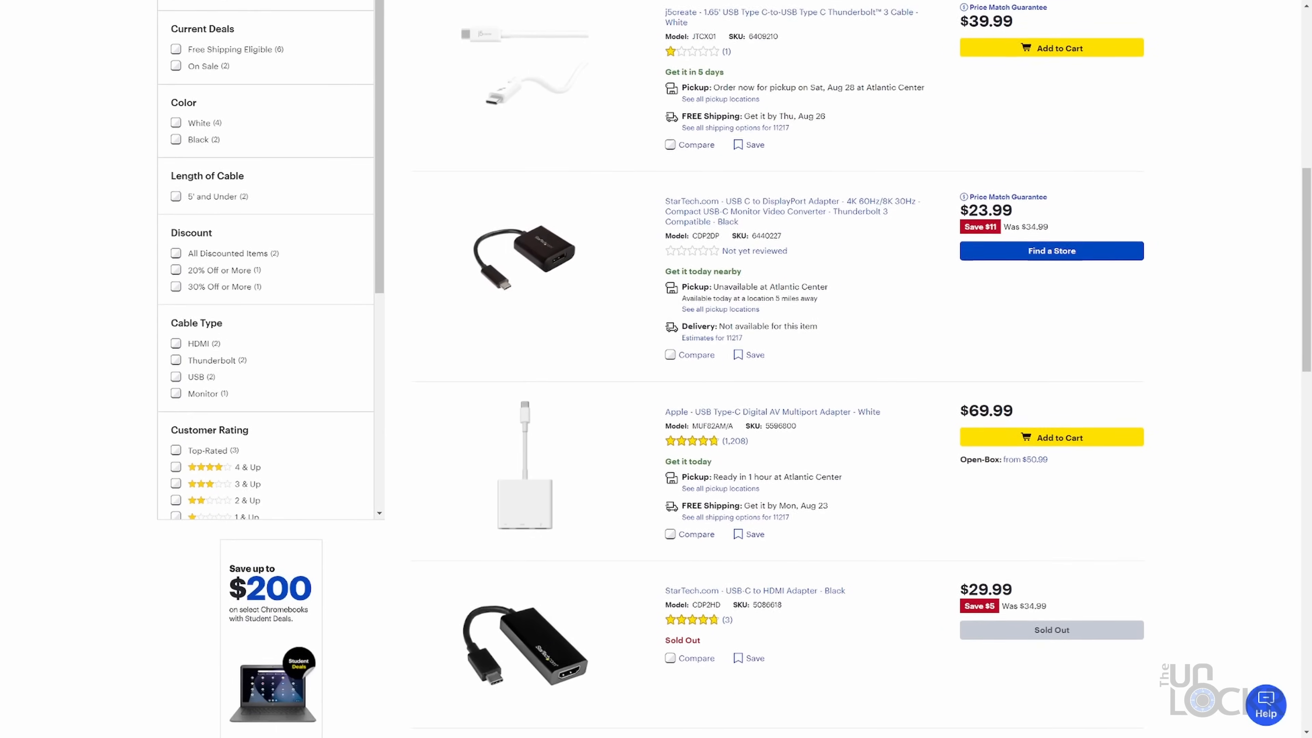